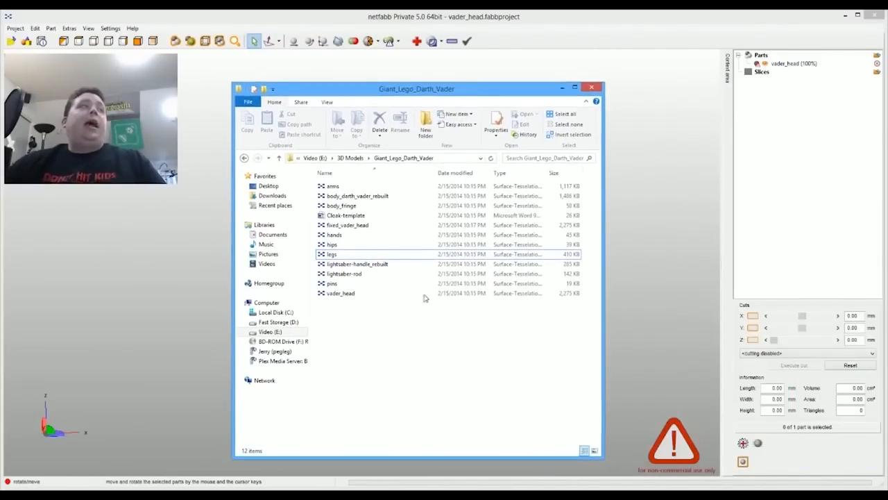
Pick the vader_head model file and orbit the head to view it at an angle
left_click(341, 293)
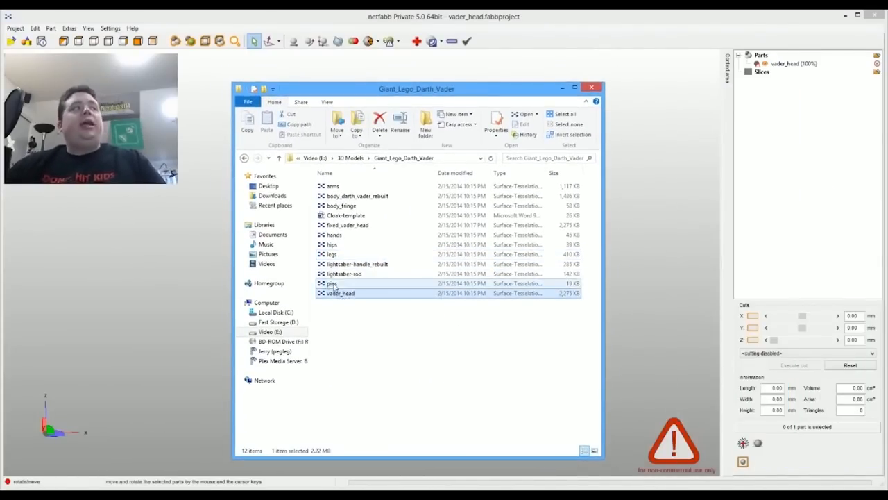
left_click(343, 274)
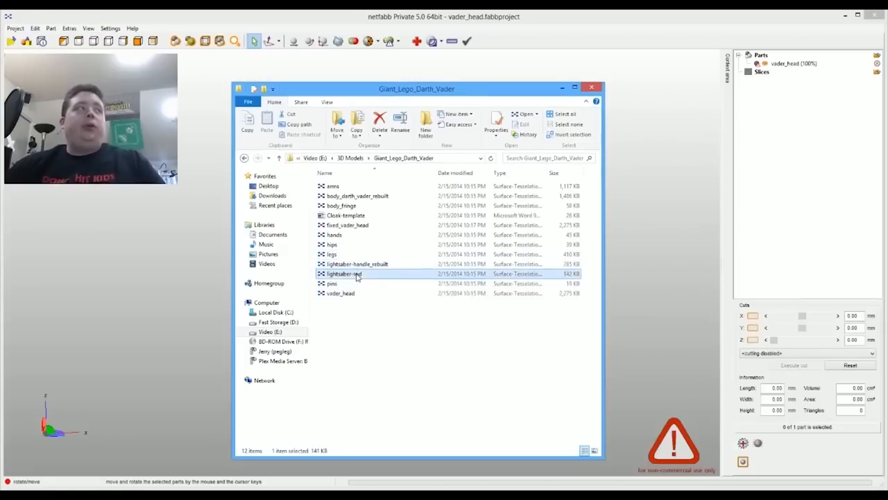
left_click(358, 264)
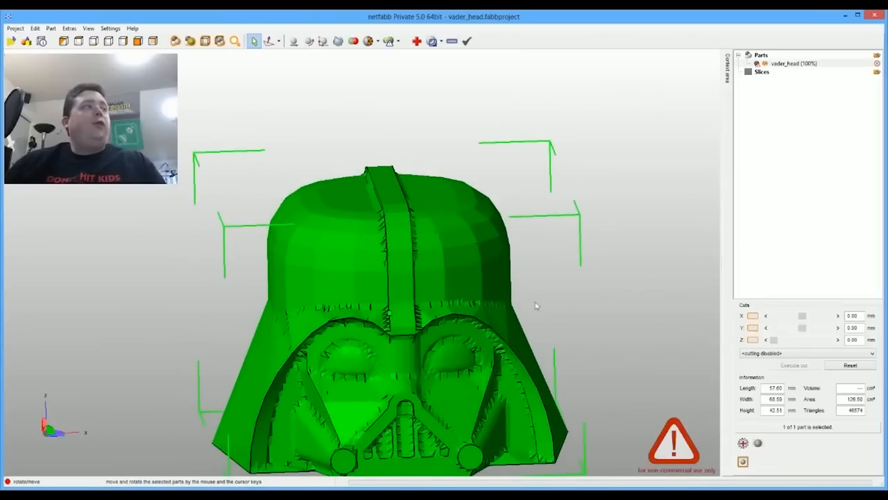
left_click_drag(537, 306, 601, 231)
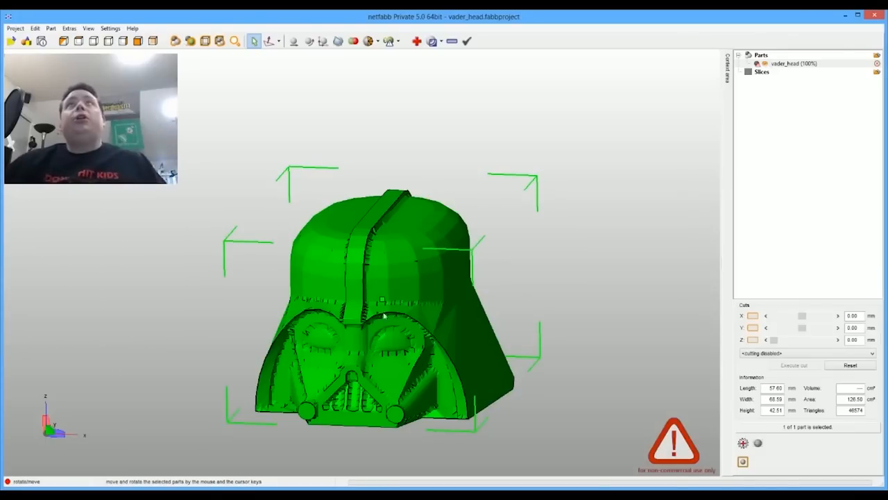
mouse_move(590, 329)
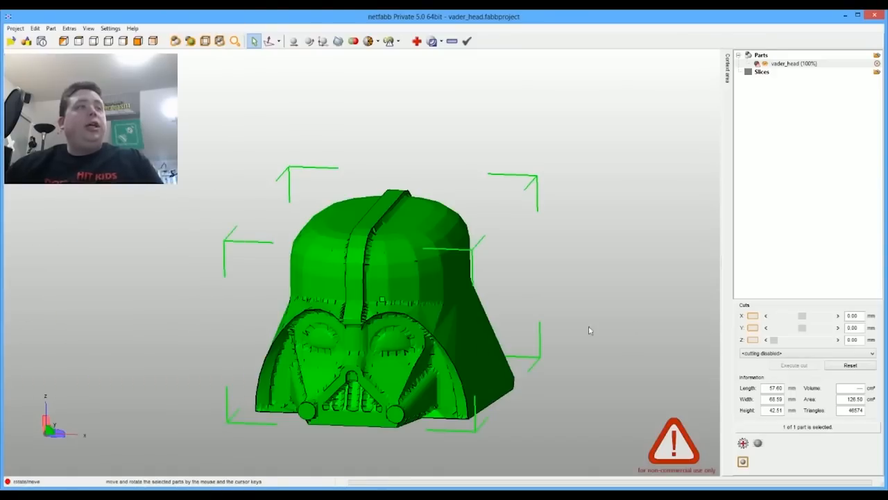
Browse the Edit and Part menus, then start a Part Repair session on vader_head
left_click(35, 28)
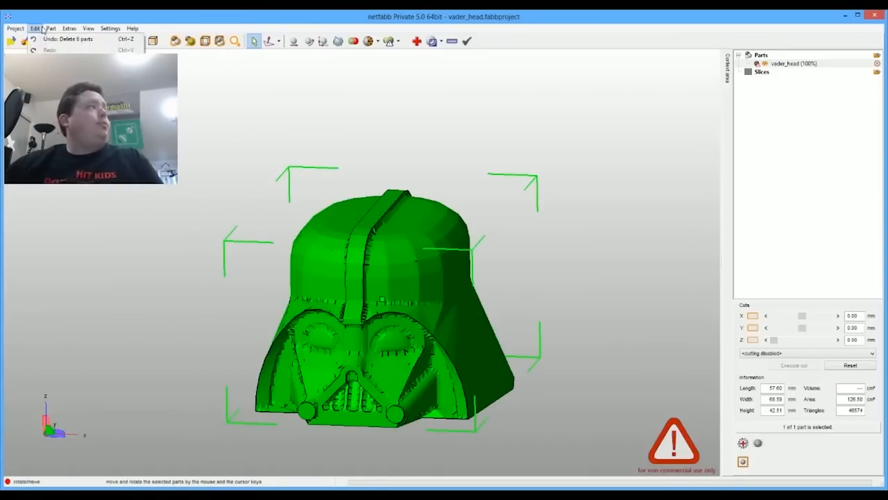
left_click(50, 28)
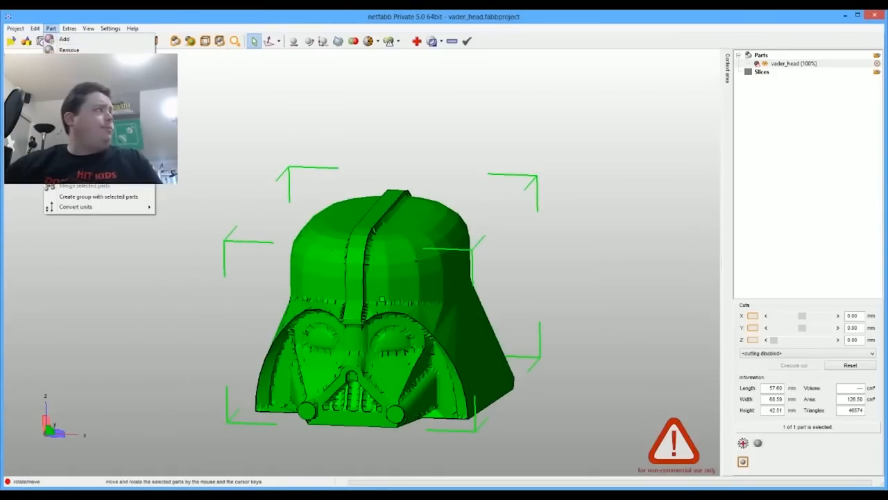
left_click(68, 28)
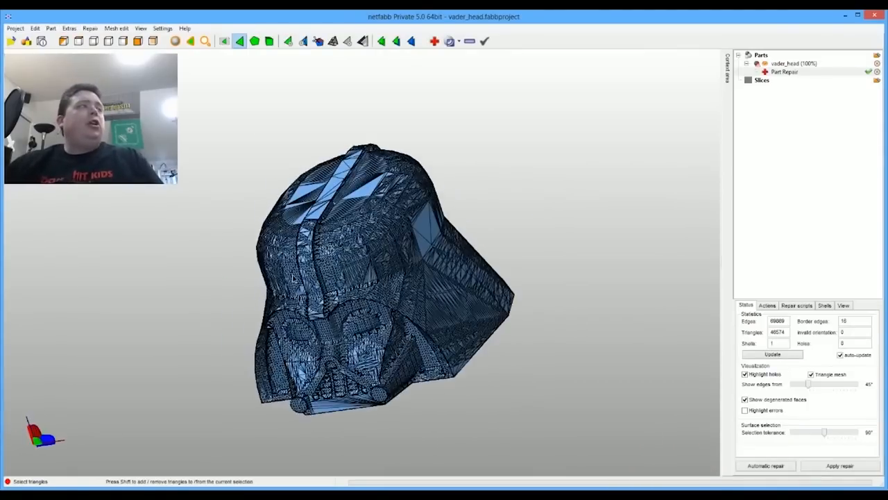
Run Default automatic repair on the head mesh and rotate to inspect it
left_click(765, 465)
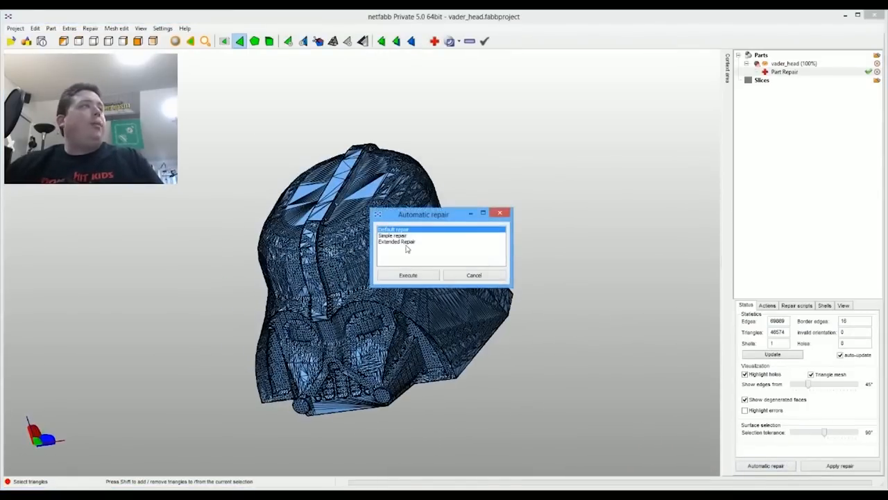
left_click(408, 275)
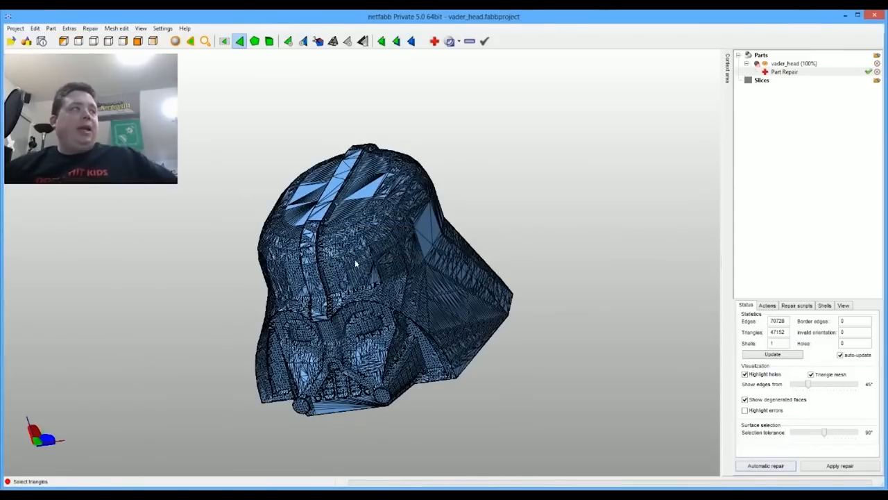
left_click_drag(354, 263, 517, 200)
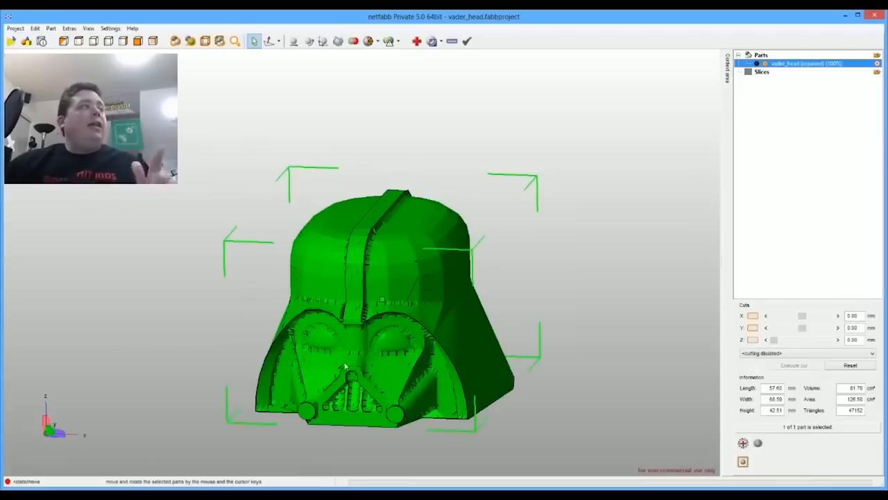
Rotate the repaired vader_head to view its side
left_click_drag(382, 312, 333, 292)
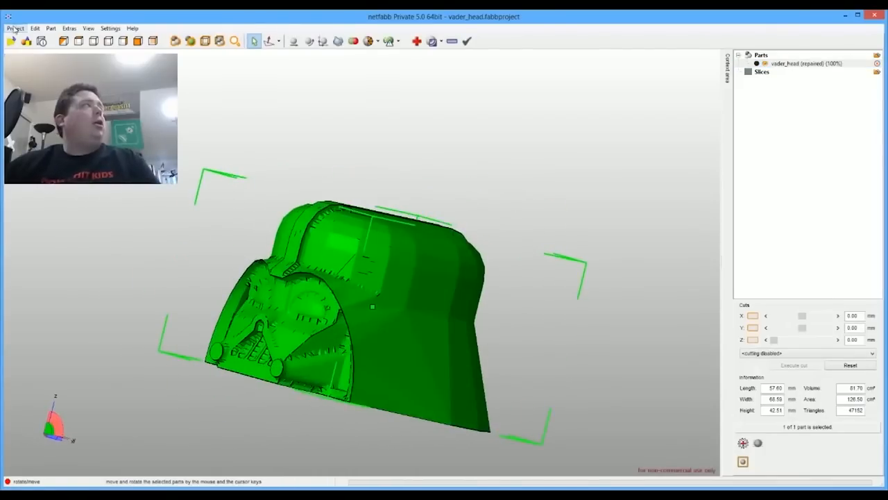